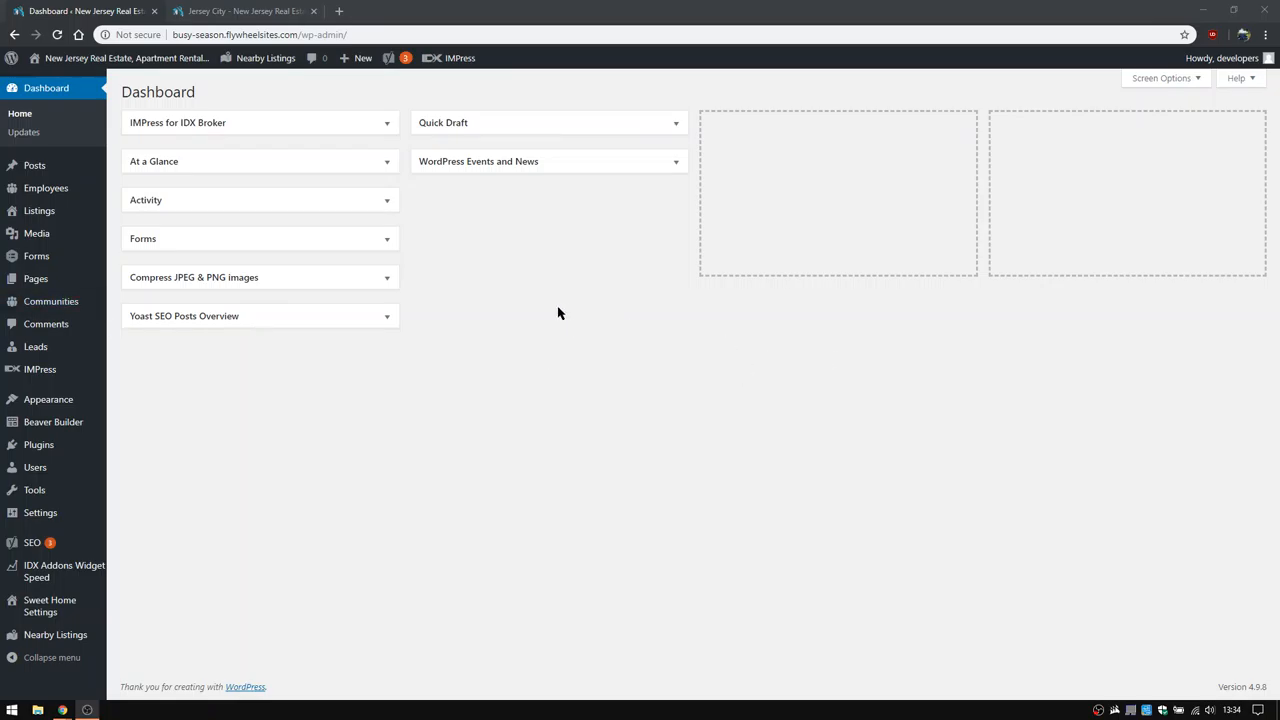
mouse_move(384, 247)
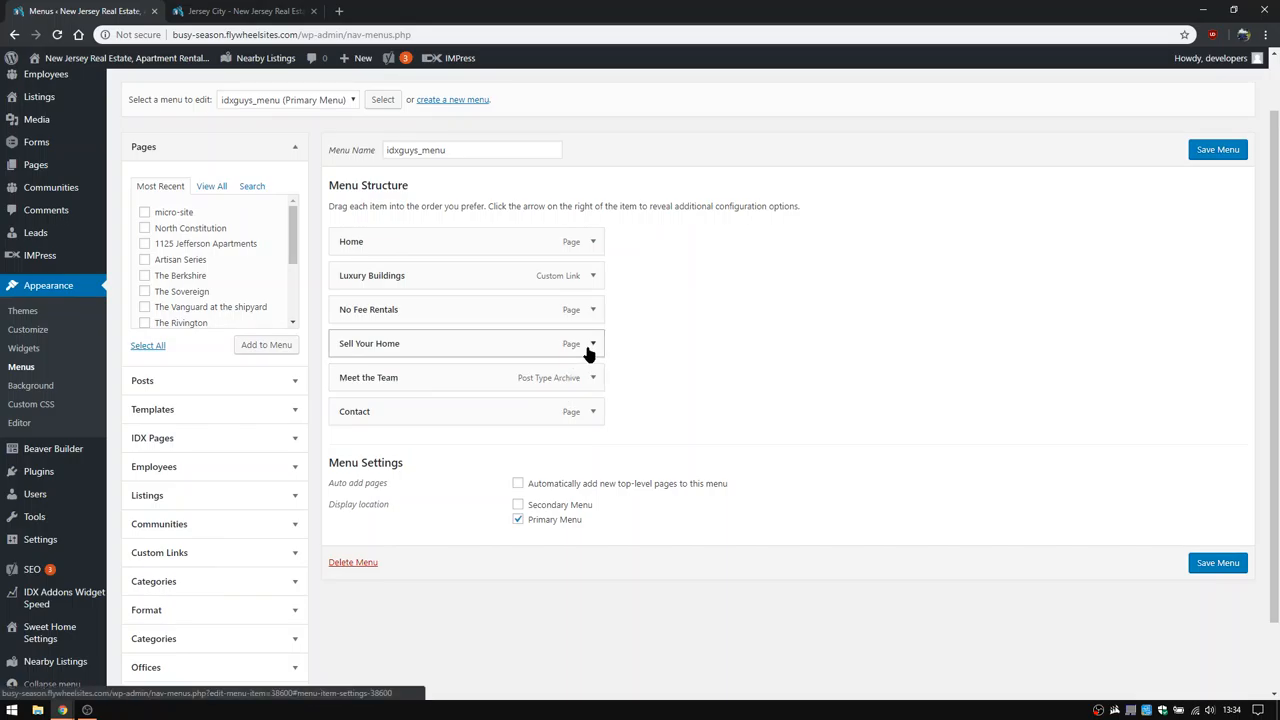
Step: Delete the Sell Your Home and Meet the Team menu items, leaving four entries
click(592, 343)
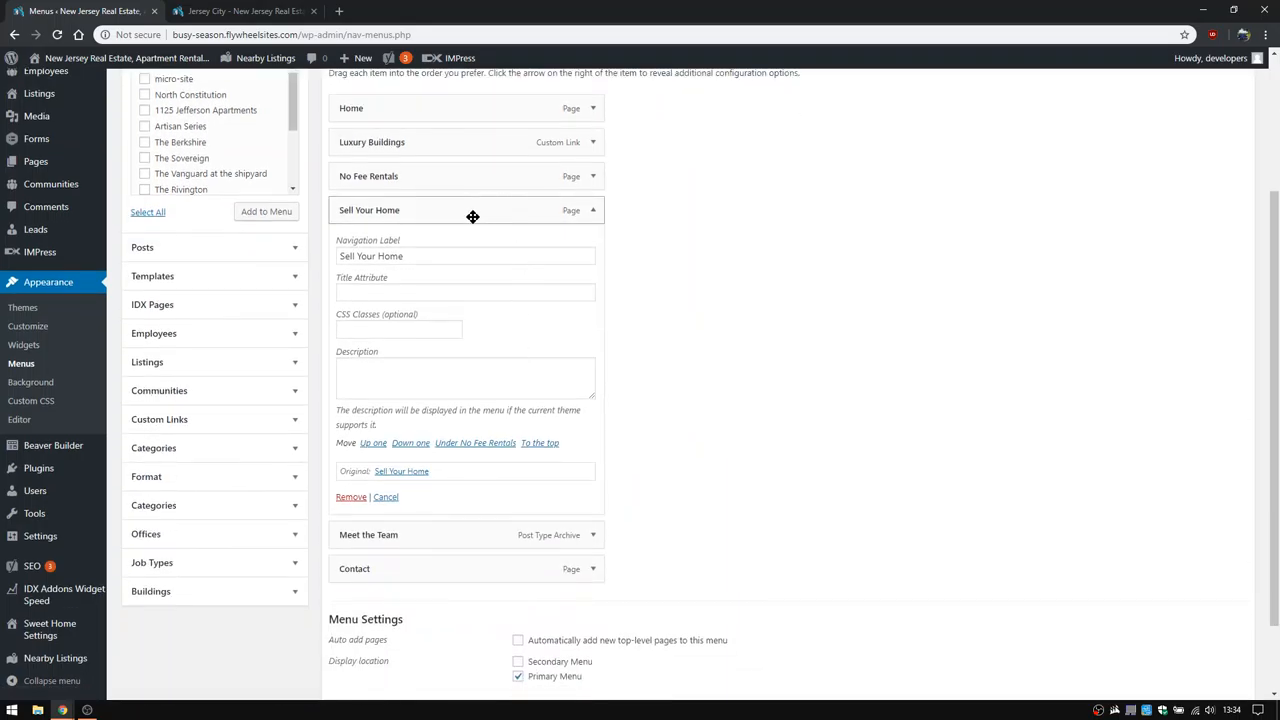
scroll(down, 3)
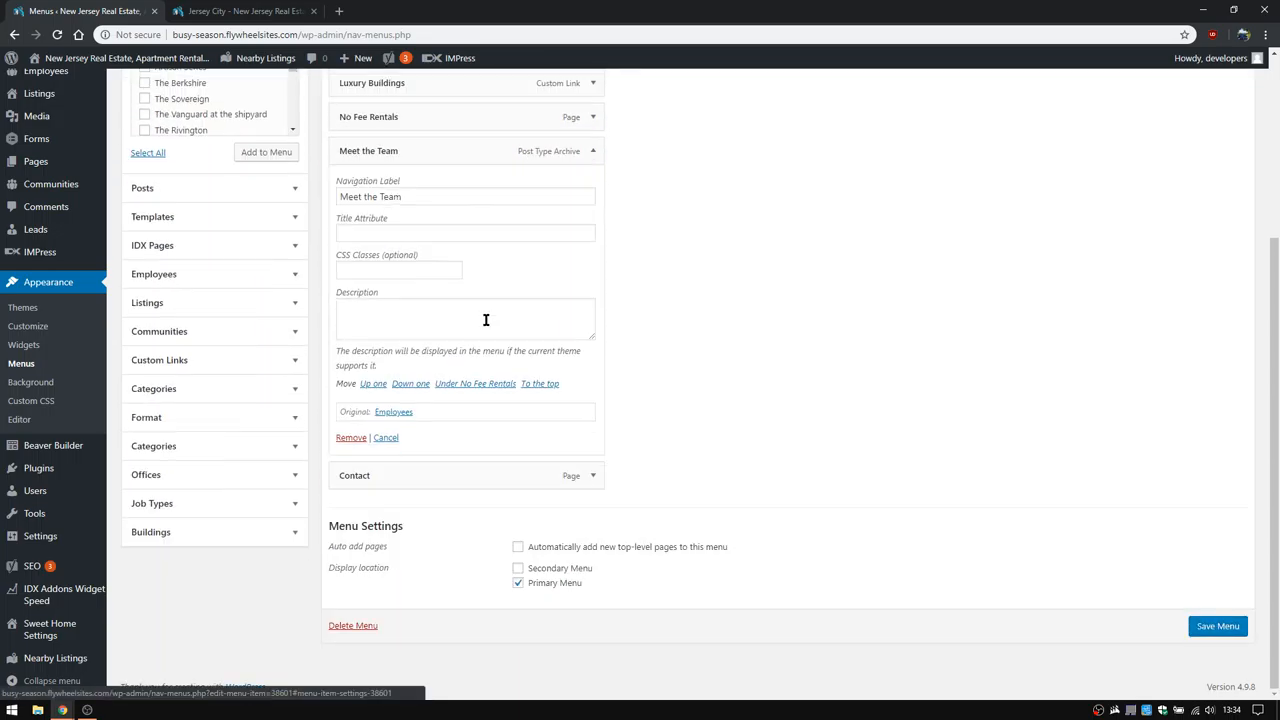
click(351, 437)
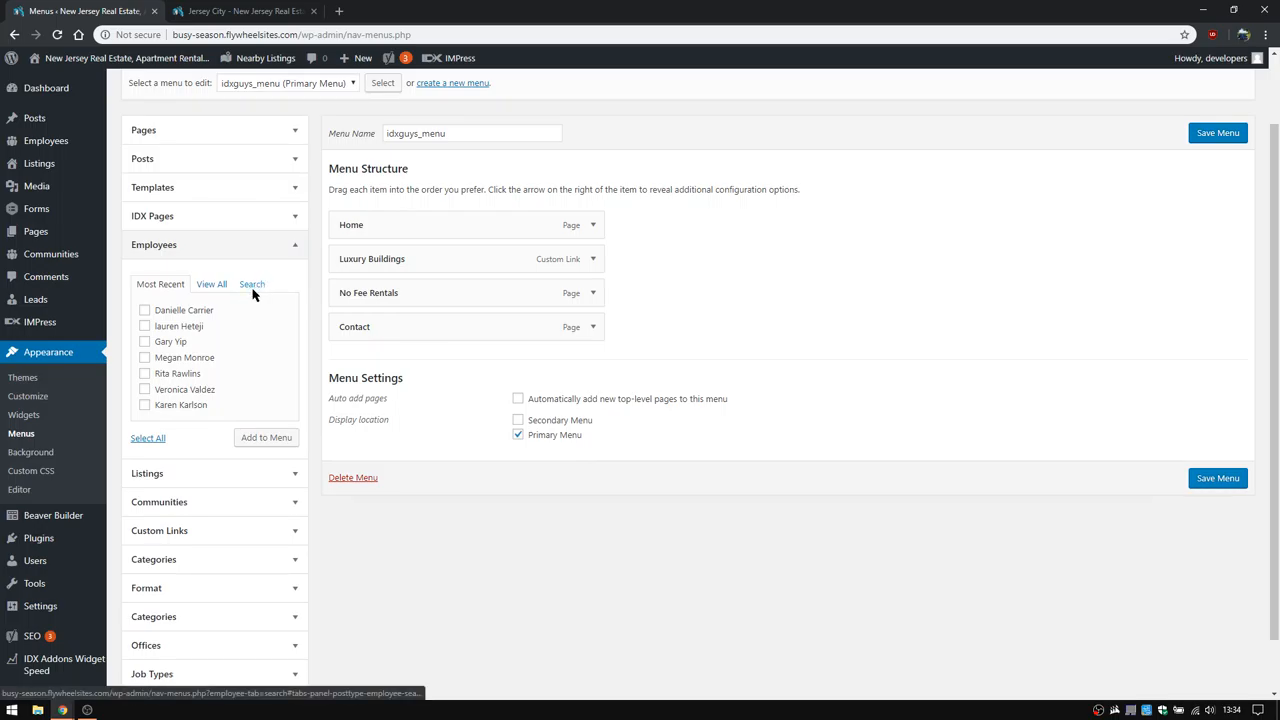
Step: Add the Employees archive from View All and set its Navigation Label to 'Meet The Team'
click(211, 284)
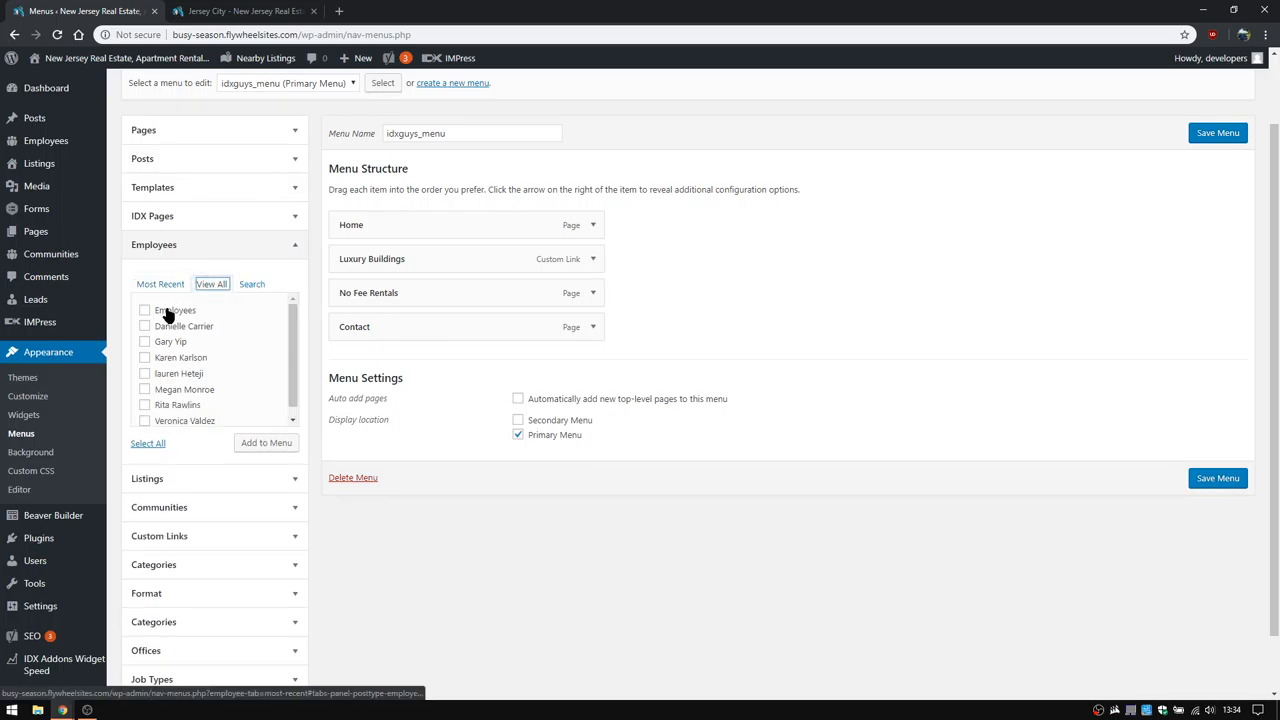
click(145, 310)
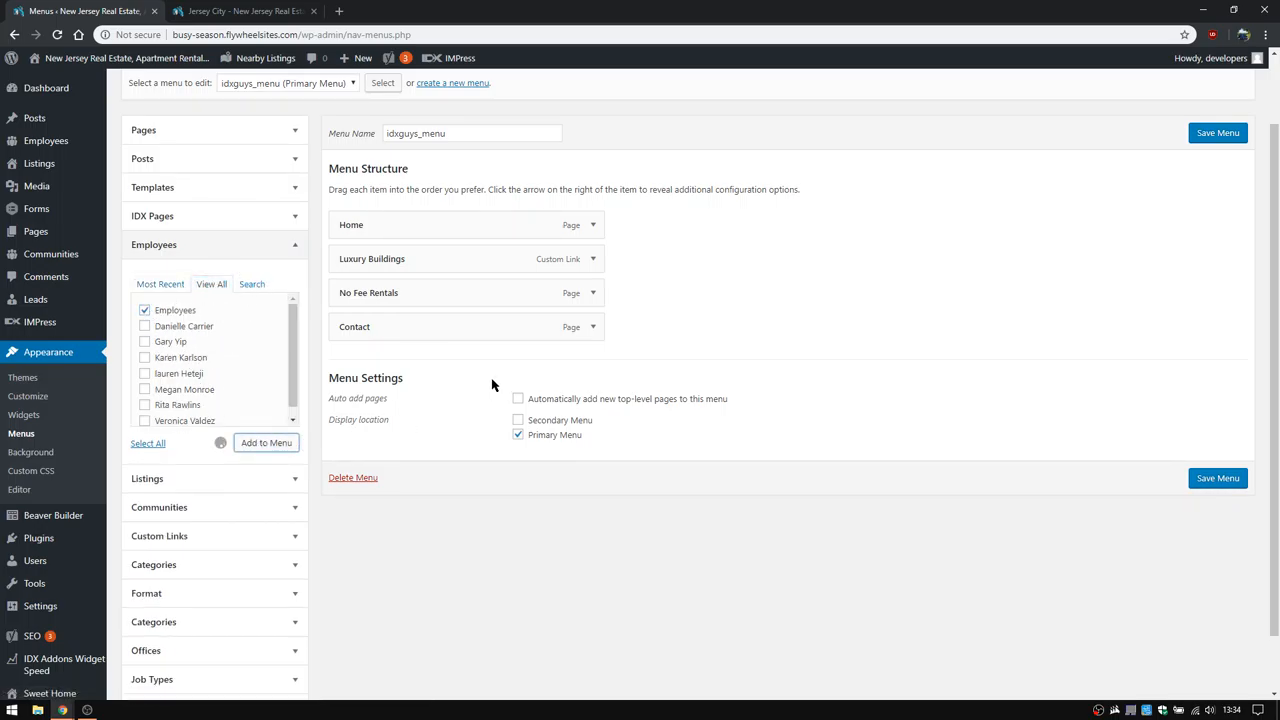
click(266, 442)
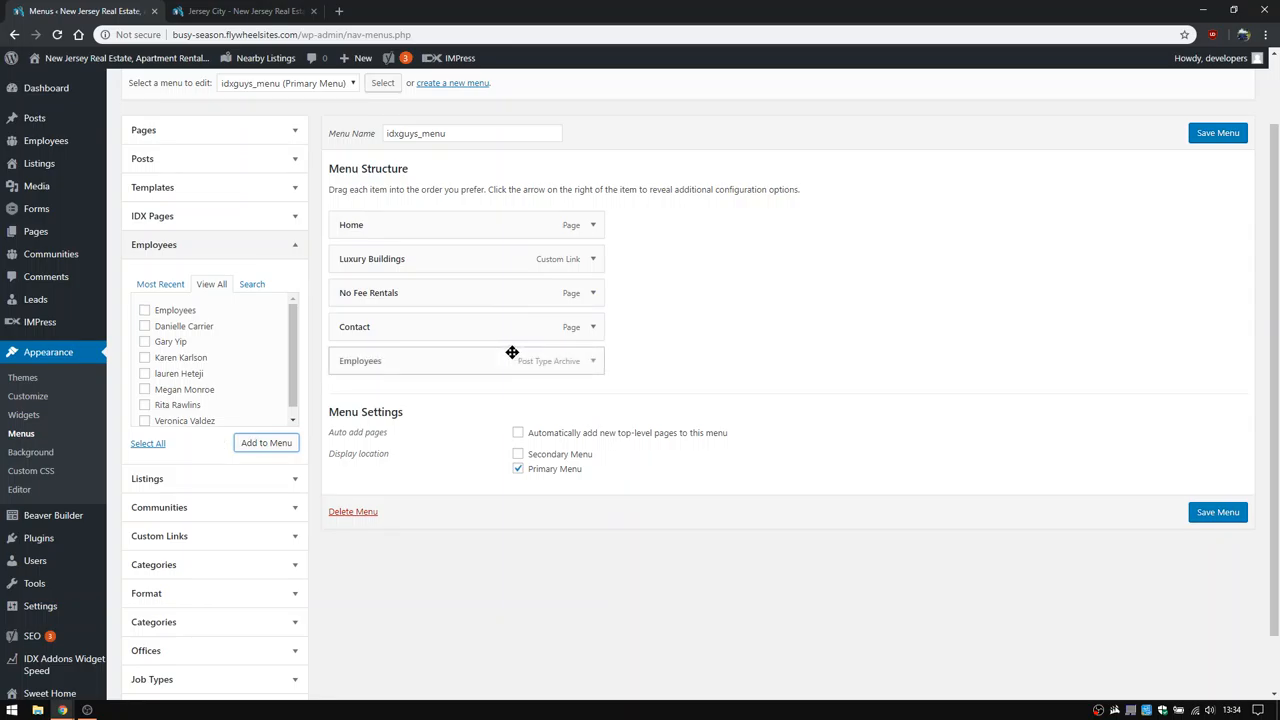
click(592, 360)
text(M)
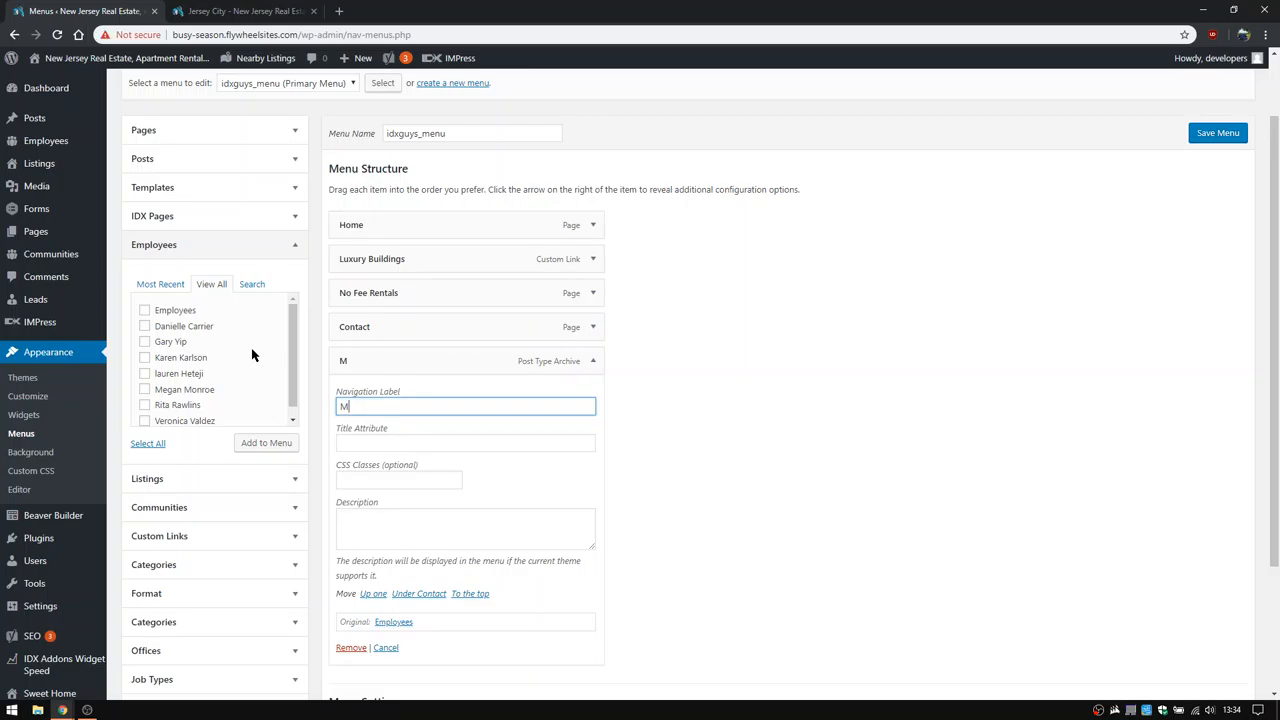
text(eet The Te)
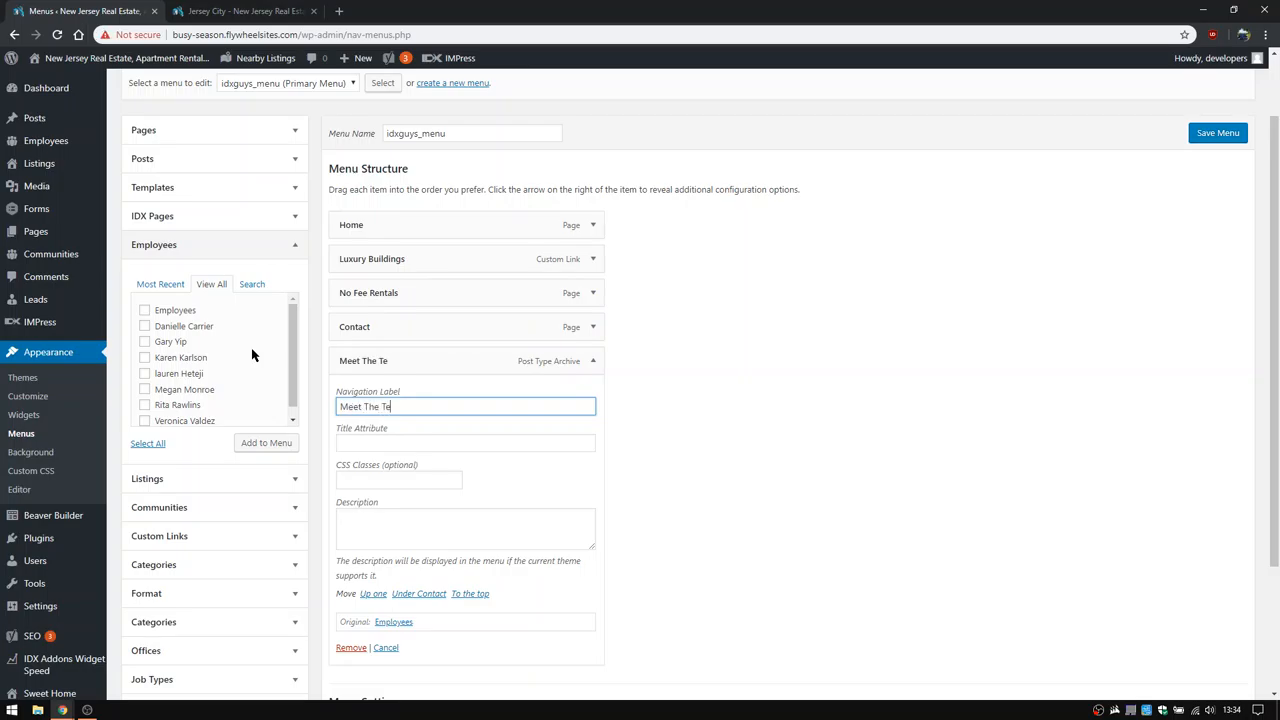
text(am)
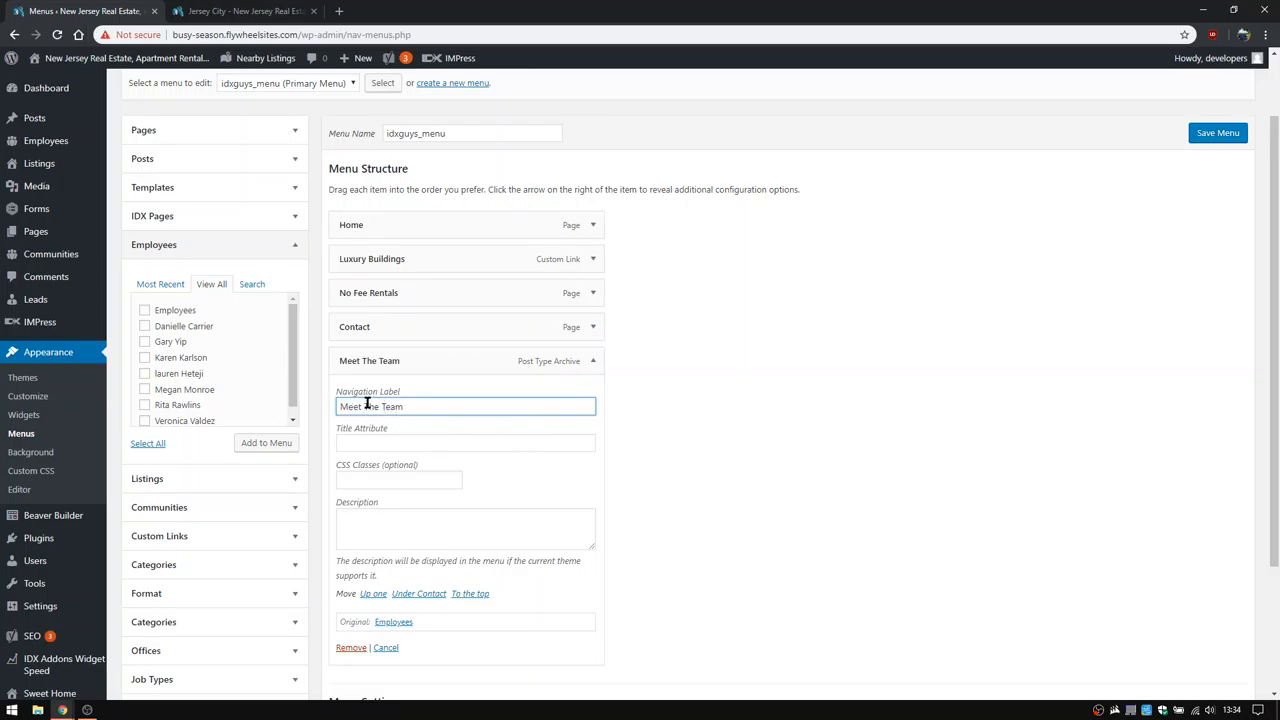
scroll(down, 3)
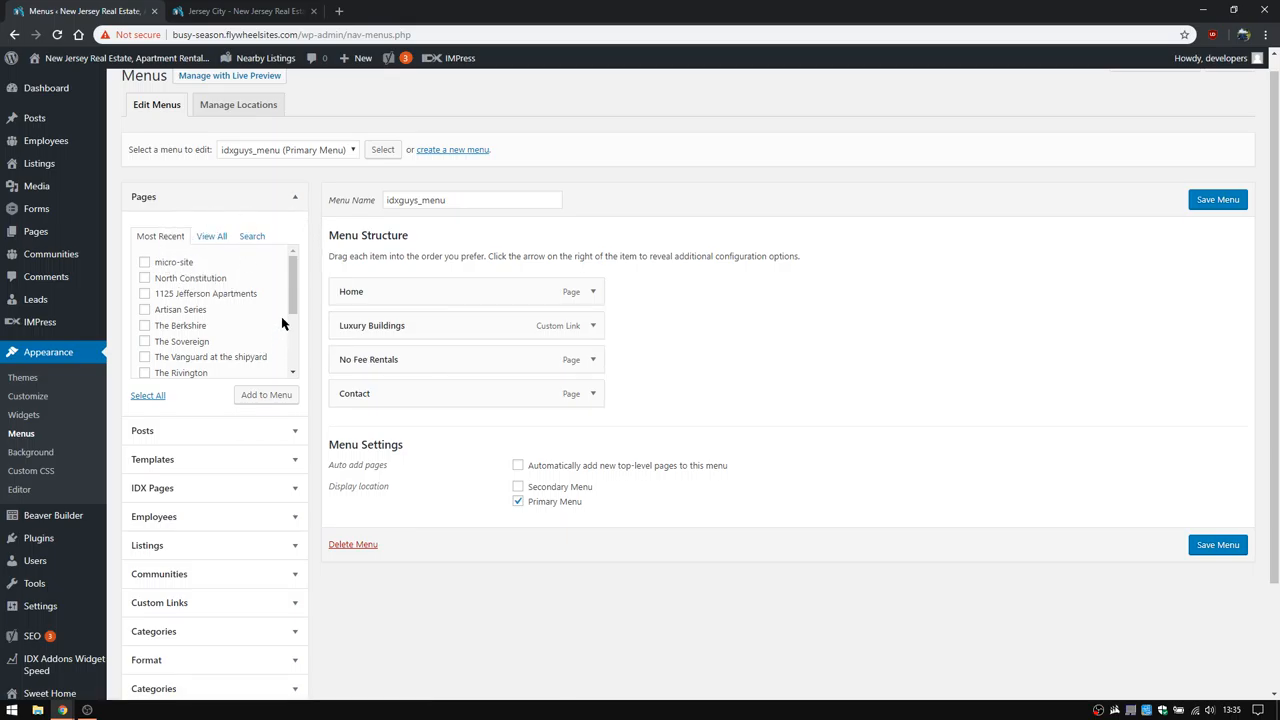
Step: Search all pages for 'Sell your home', then save the menu
click(211, 236)
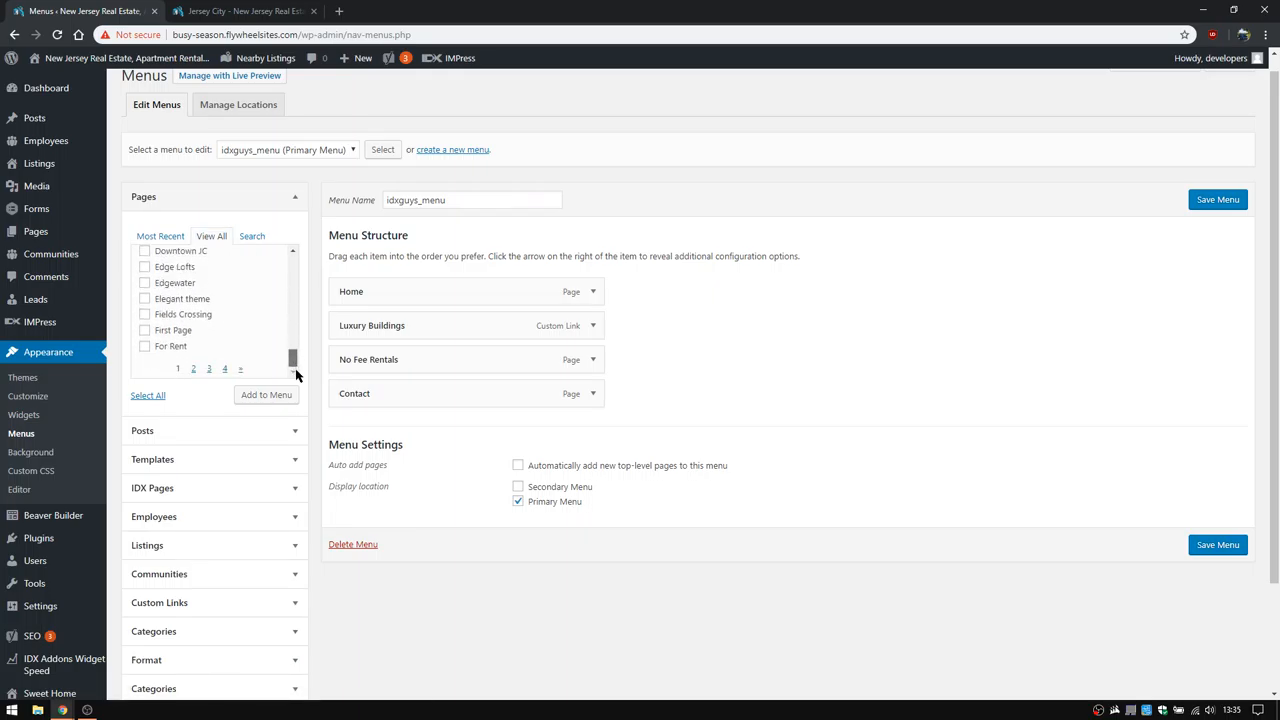
click(251, 236)
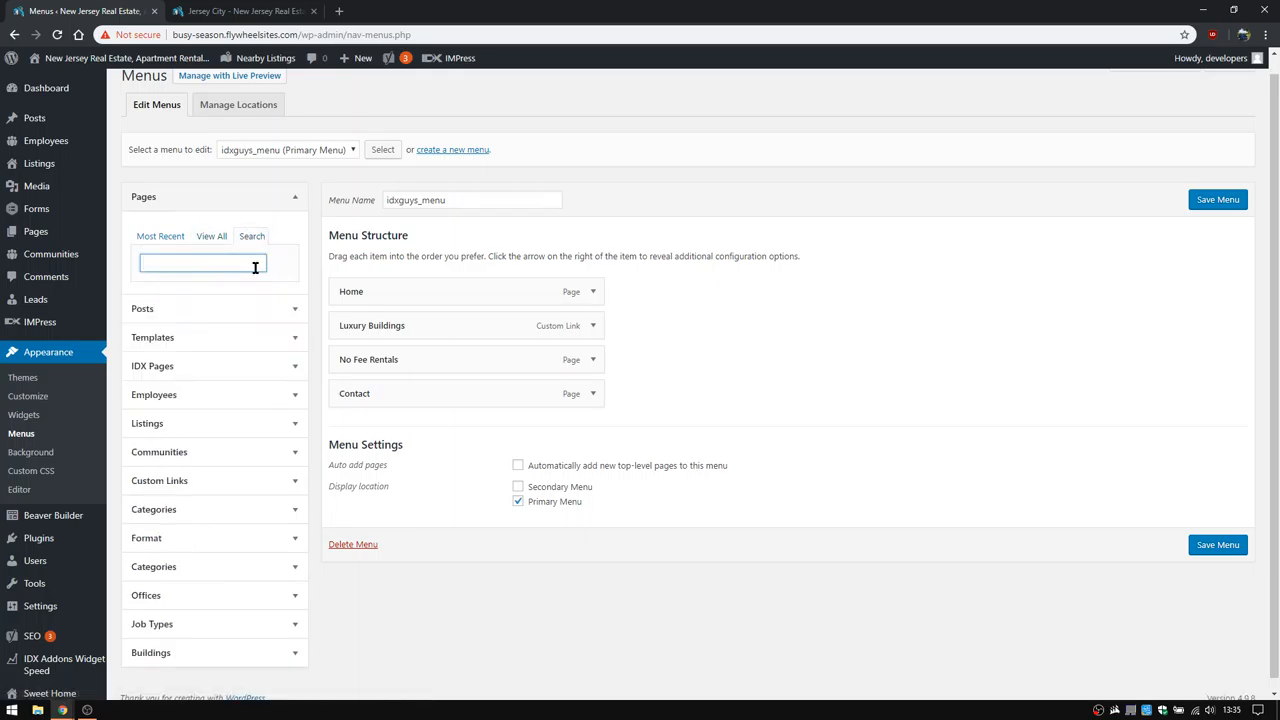
text(Sell)
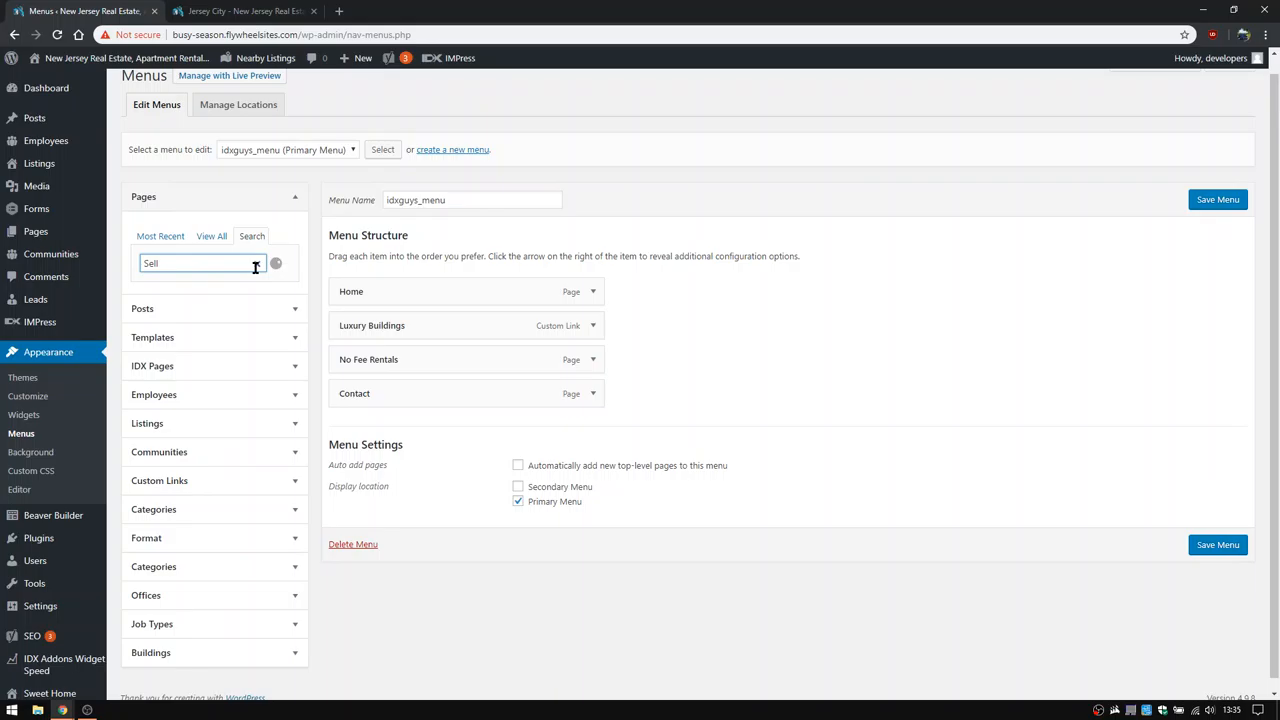
text(your home)
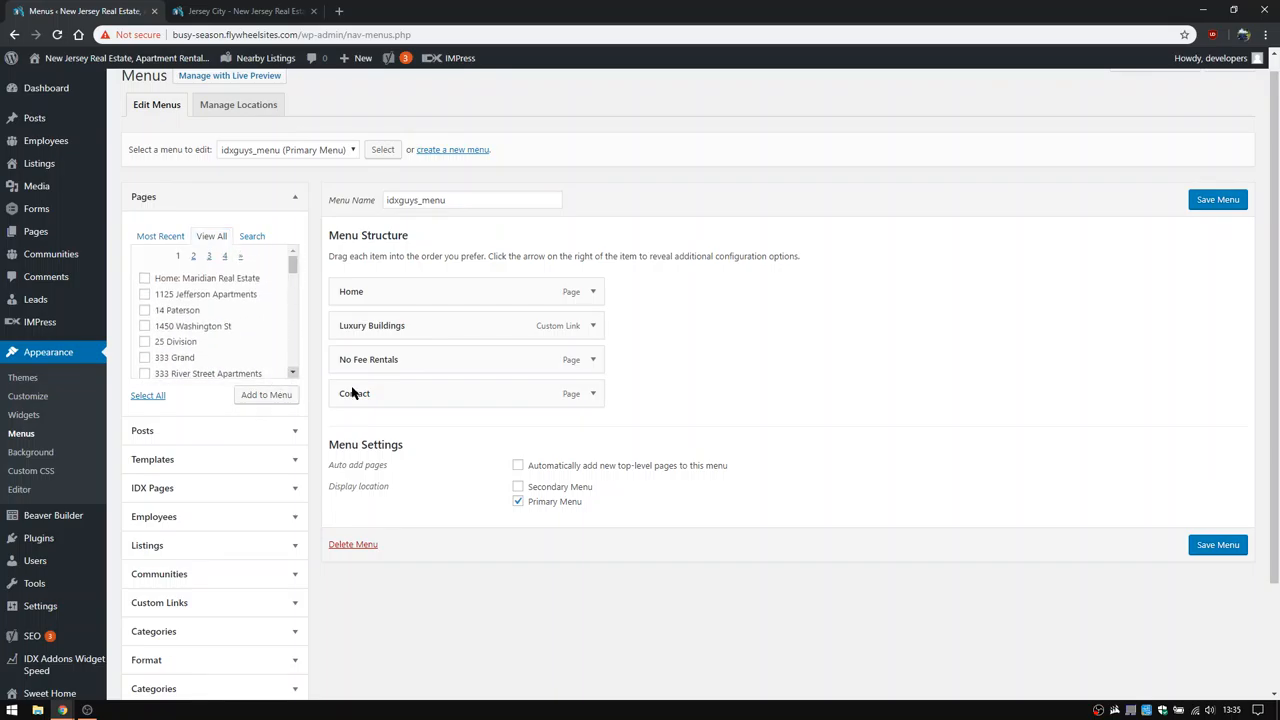
mouse_move(682, 479)
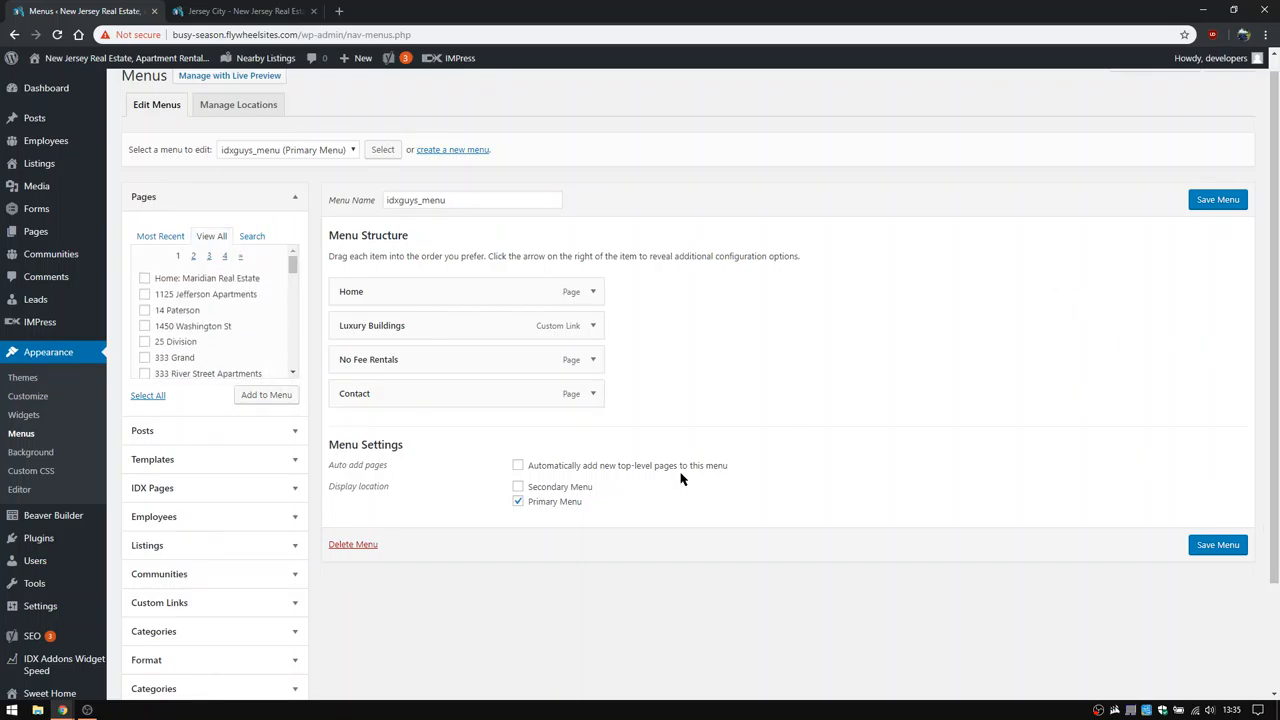
mouse_move(1203, 601)
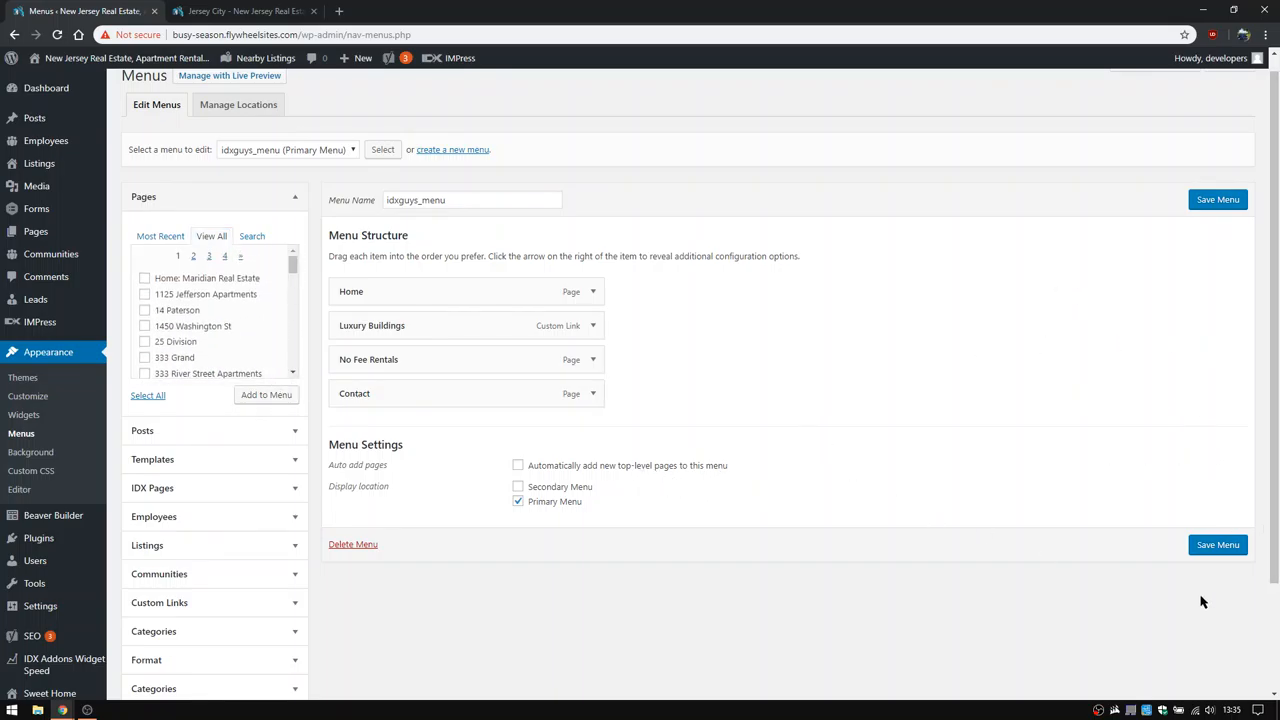
click(240, 11)
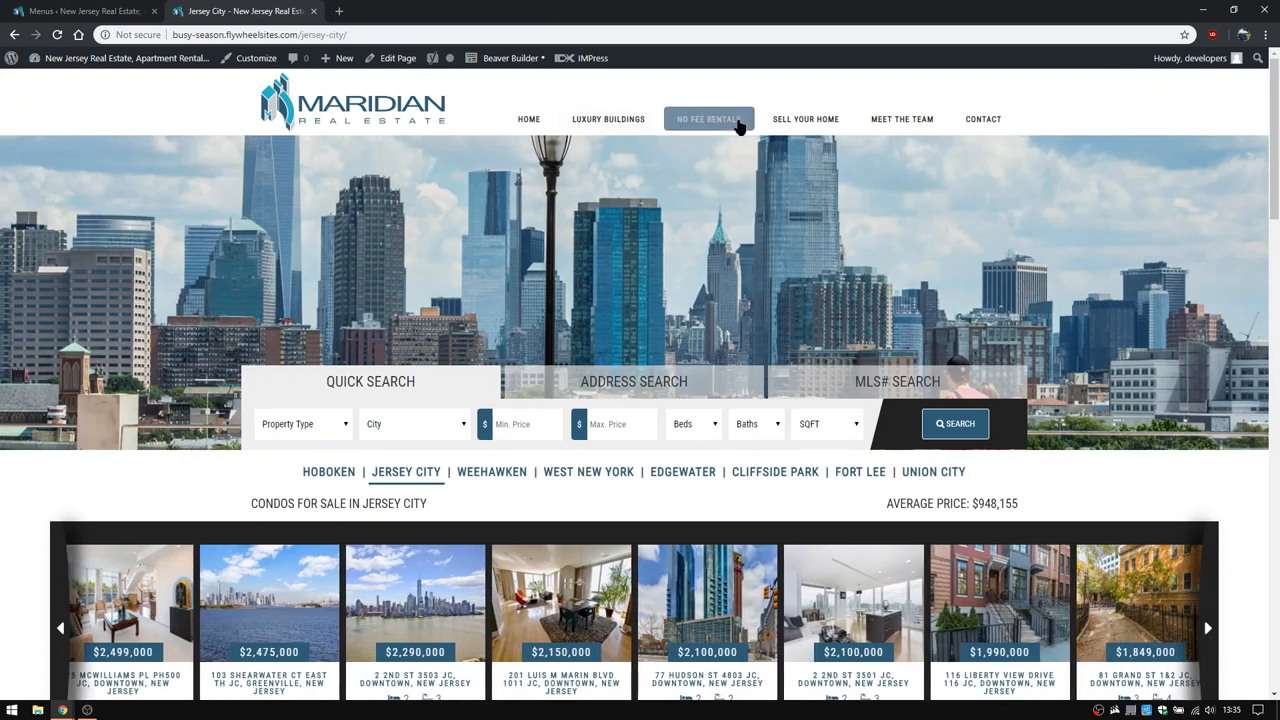